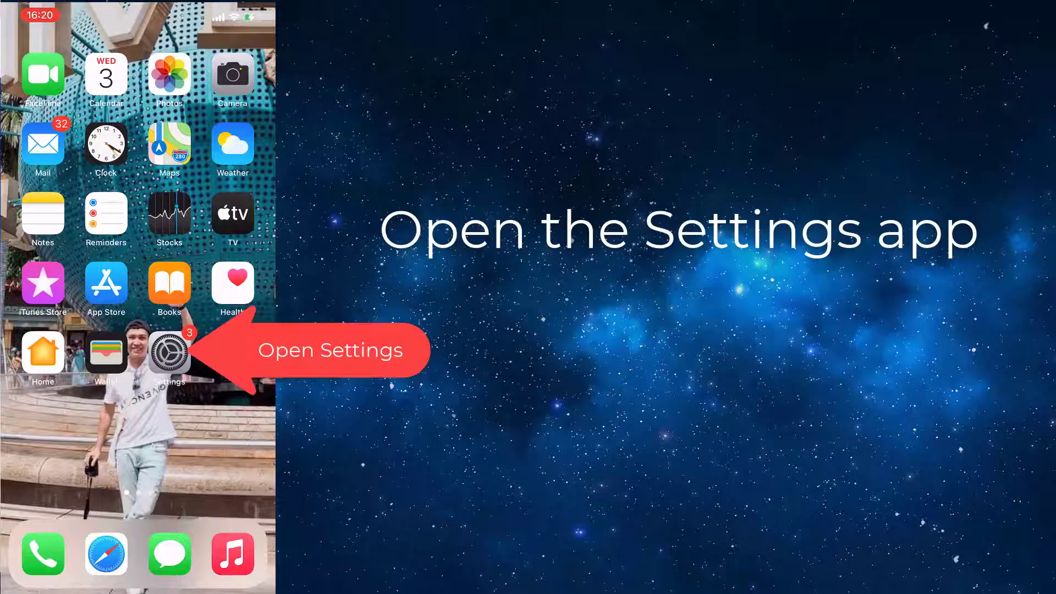
Launch Settings from the home screen and enter Sounds & Haptics
{"action": "left_click", "coordinate": [170, 352]}
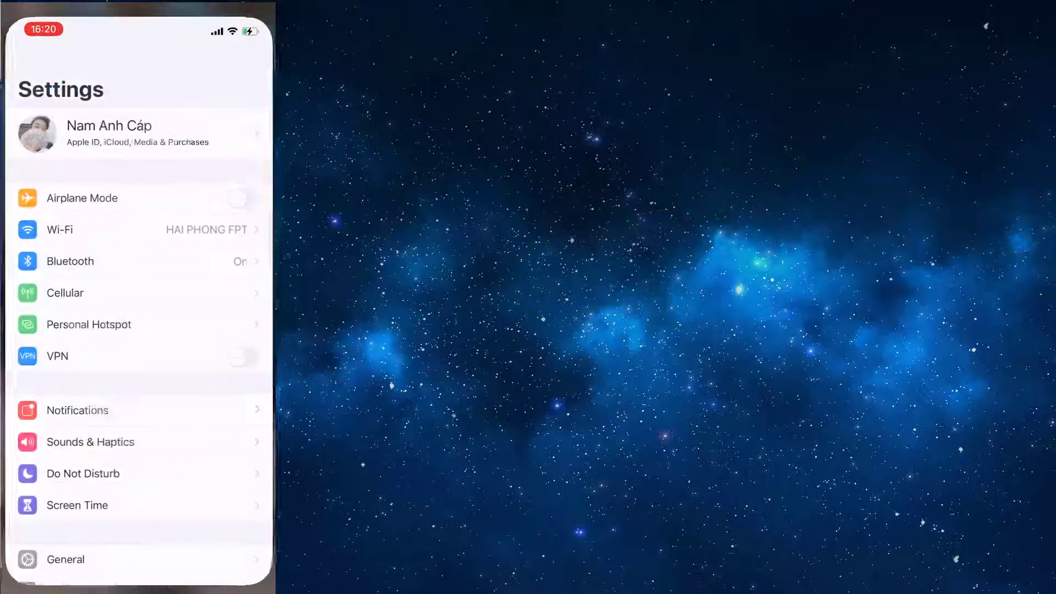
{"action": "scroll", "scroll_direction": "down", "scroll_amount": 3}
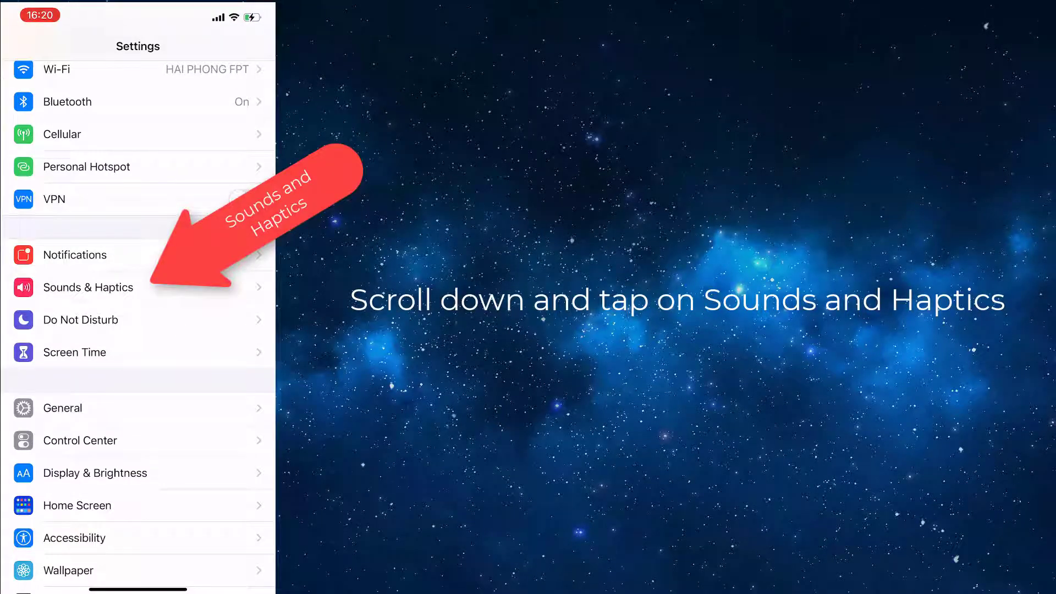
{"action": "left_click", "coordinate": [88, 287]}
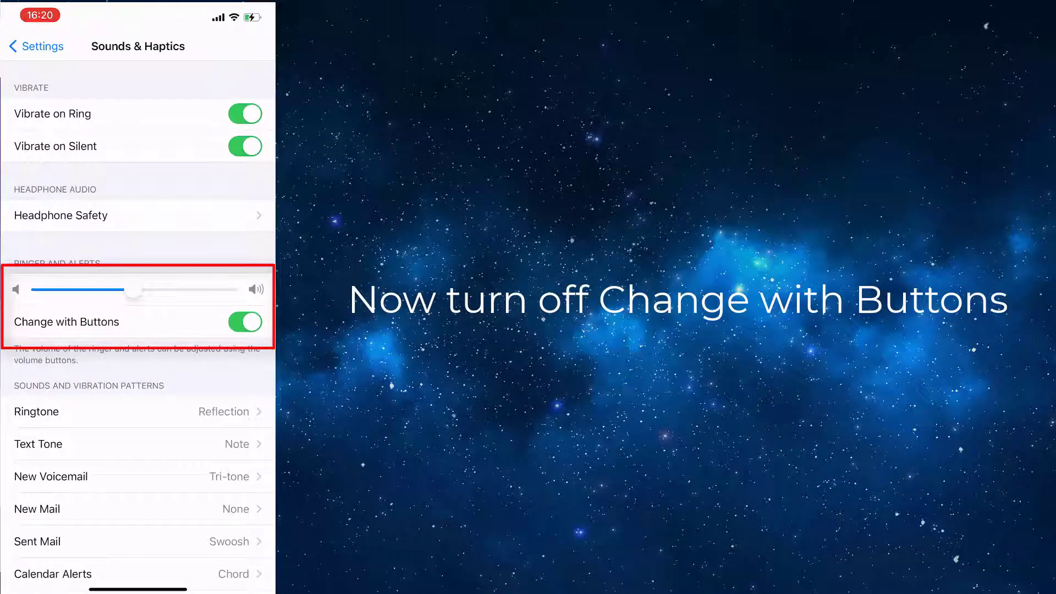
Switch off Change with Buttons and enter Headphone Safety
{"action": "left_click", "coordinate": [245, 321]}
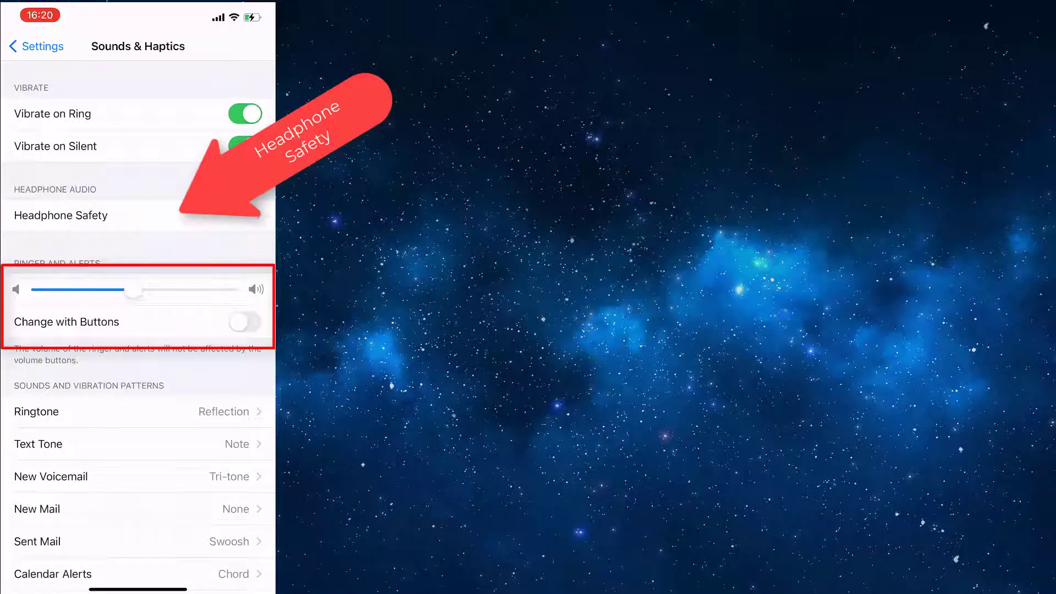
{"action": "left_click", "coordinate": [60, 216]}
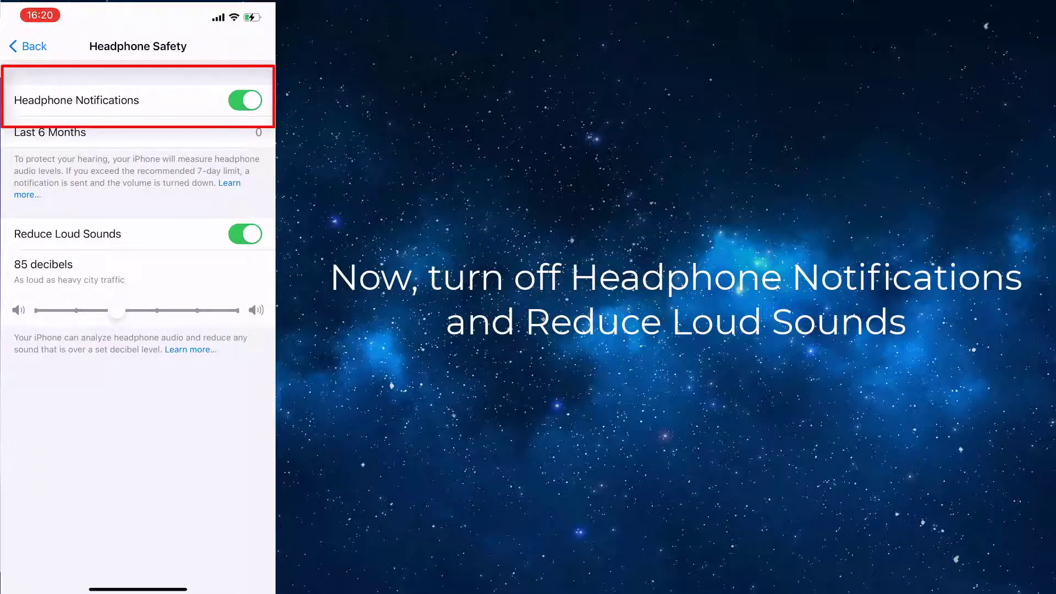
Switch off Headphone Notifications and attempt to switch off Reduce Loud Sounds
{"action": "left_click", "coordinate": [244, 99]}
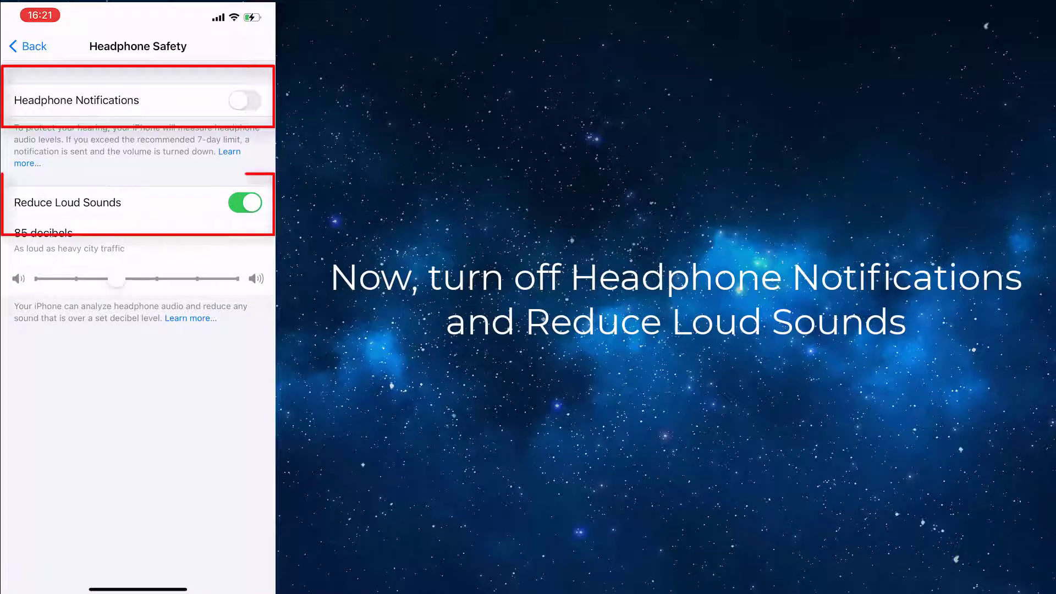
{"action": "left_click", "coordinate": [245, 202]}
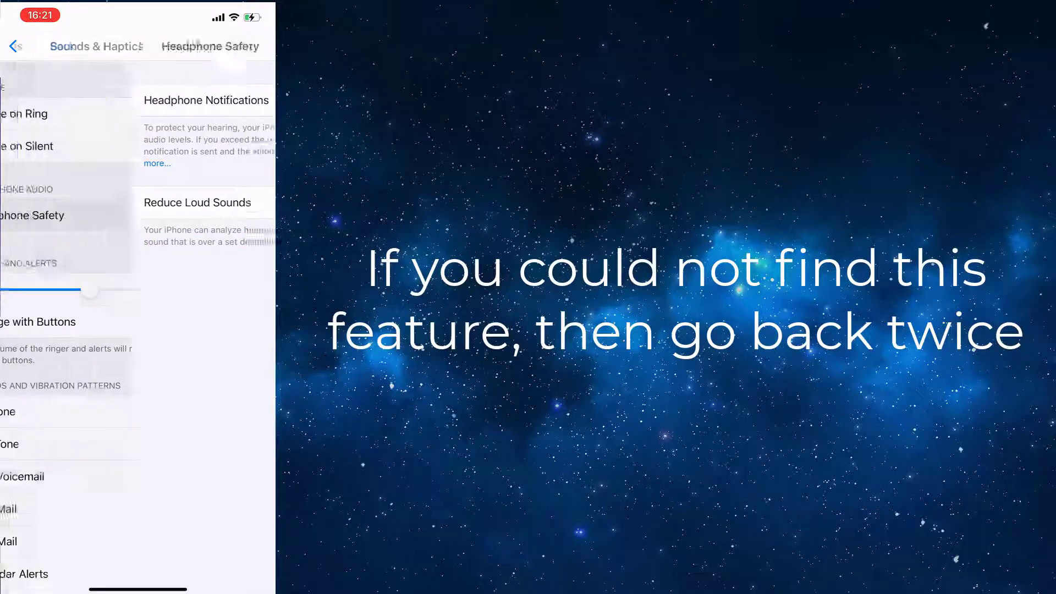
Return to main Settings, then reach Content & Privacy Restrictions through Screen Time
{"action": "left_click", "coordinate": [16, 45]}
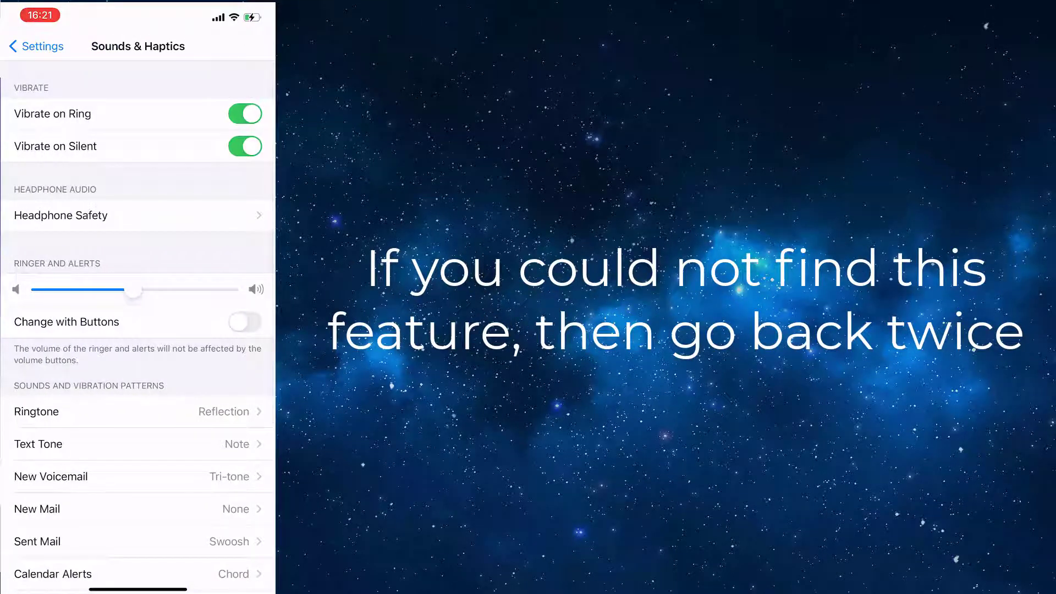
{"action": "left_click", "coordinate": [36, 46]}
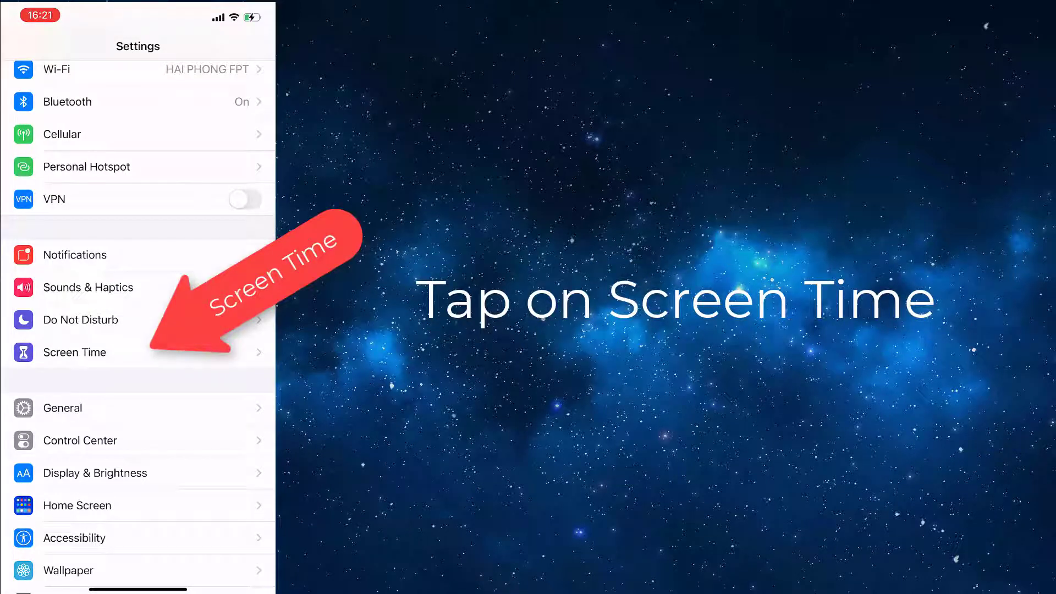
{"action": "left_click", "coordinate": [75, 352]}
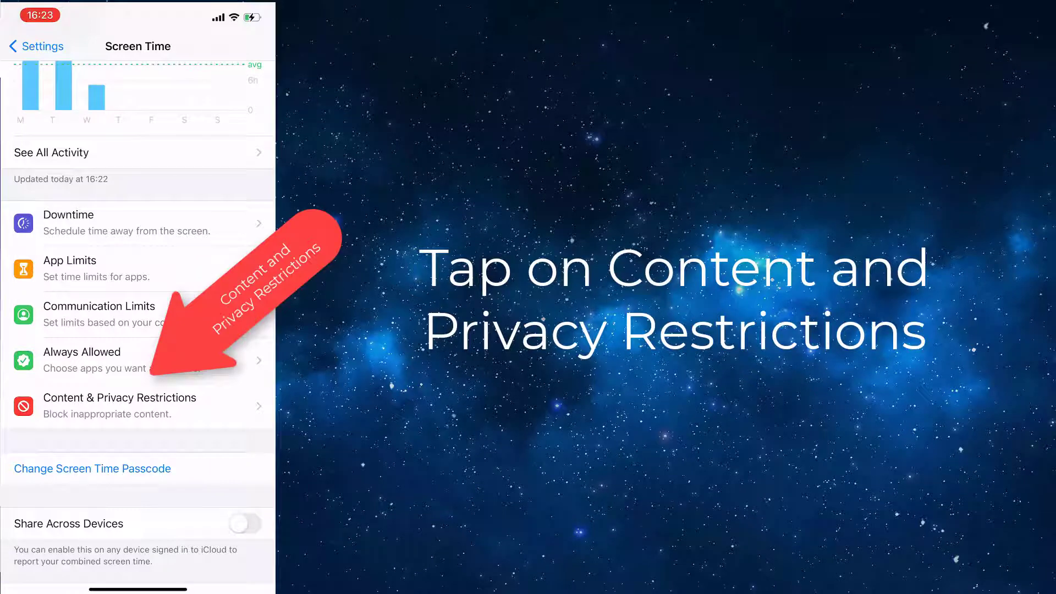
{"action": "left_click", "coordinate": [120, 405]}
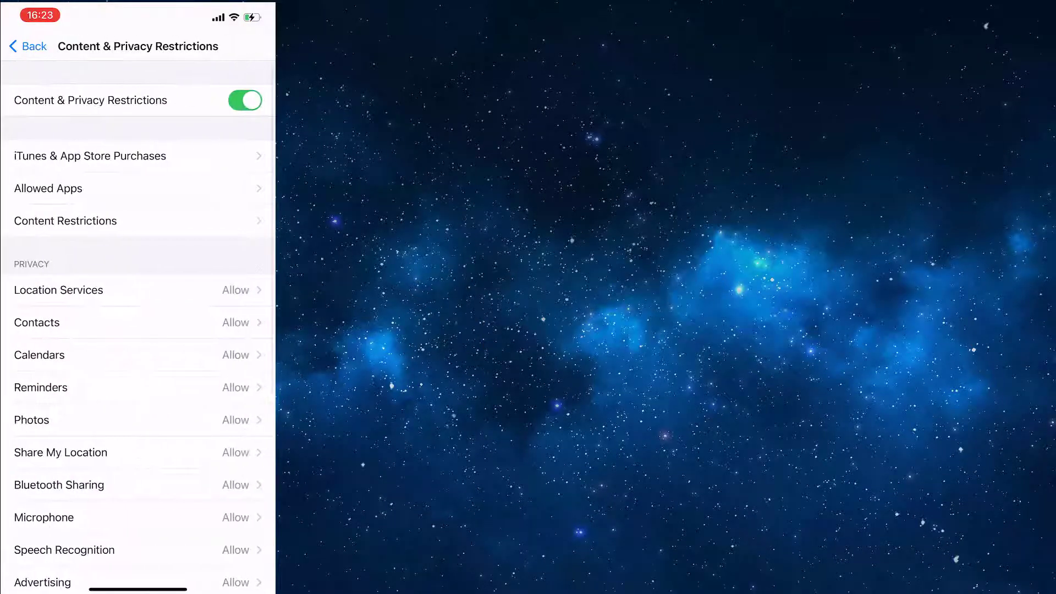
Reach Reduce Loud Sounds under Allow Changes in the restrictions list
{"action": "scroll", "scroll_direction": "down", "scroll_amount": 3}
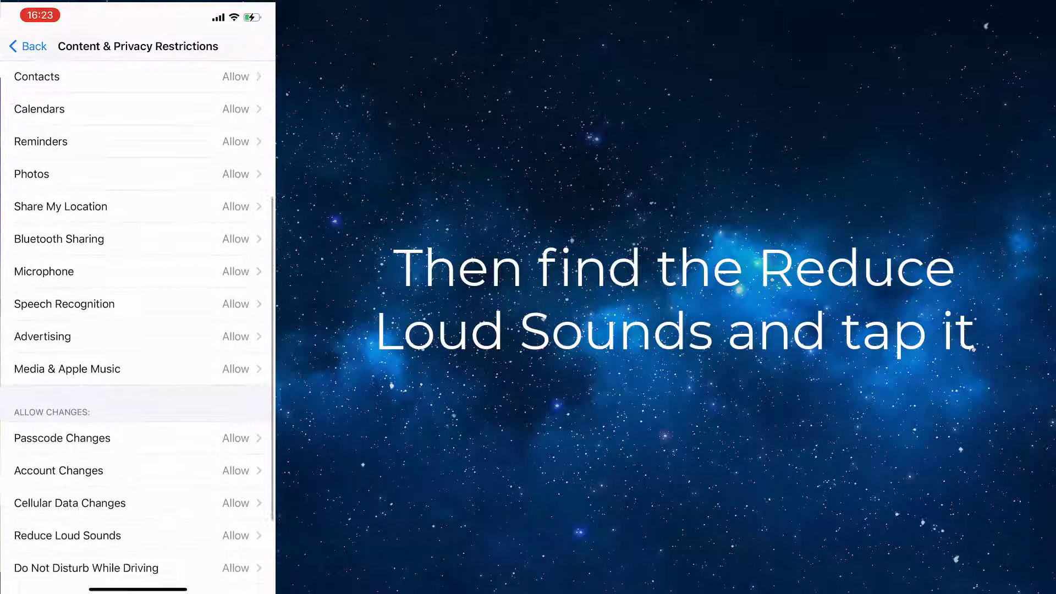
{"action": "scroll", "scroll_direction": "down", "scroll_amount": 3}
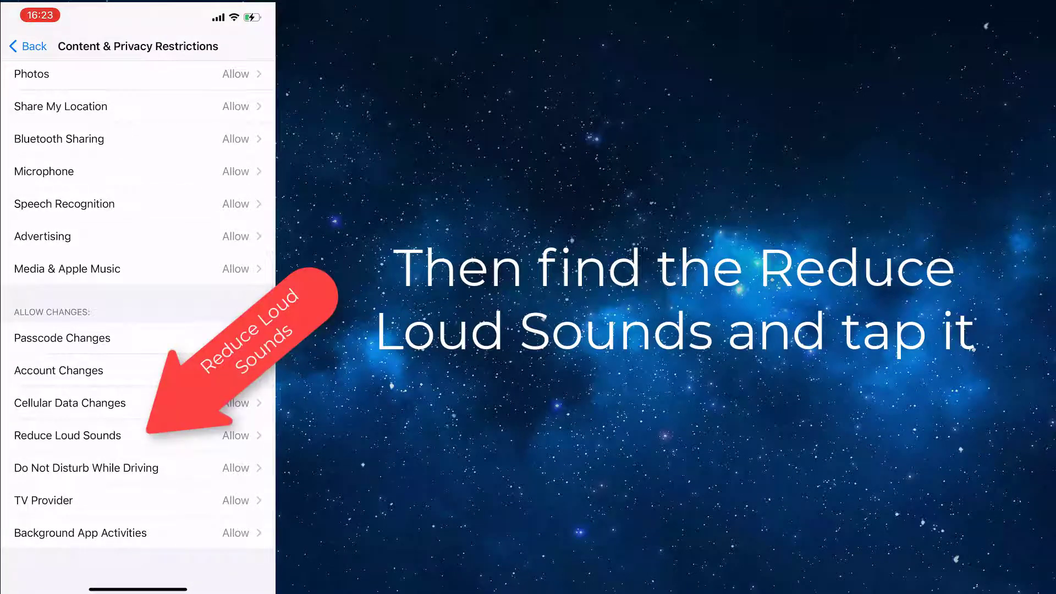
{"action": "left_click", "coordinate": [68, 436]}
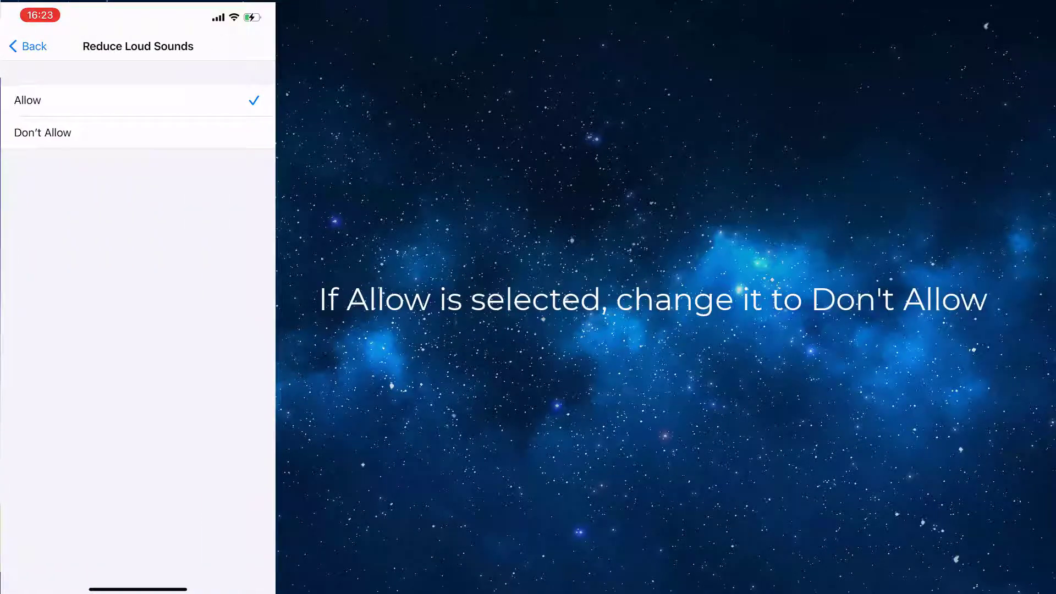
Choose Don't Allow for Reduce Loud Sounds and return to the Screen Time page
{"action": "left_click", "coordinate": [42, 132]}
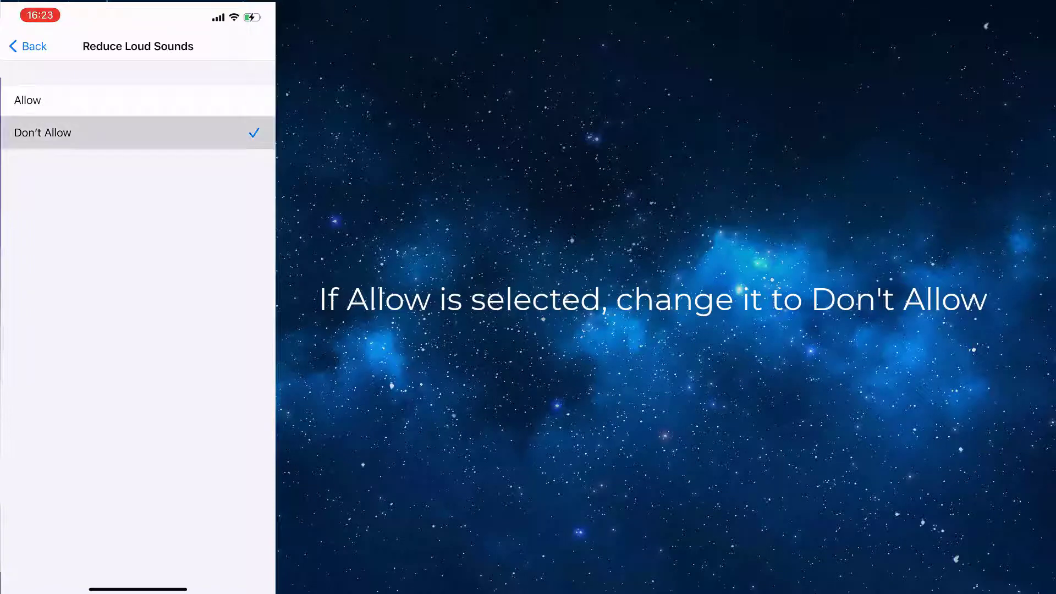
{"action": "left_click", "coordinate": [27, 46]}
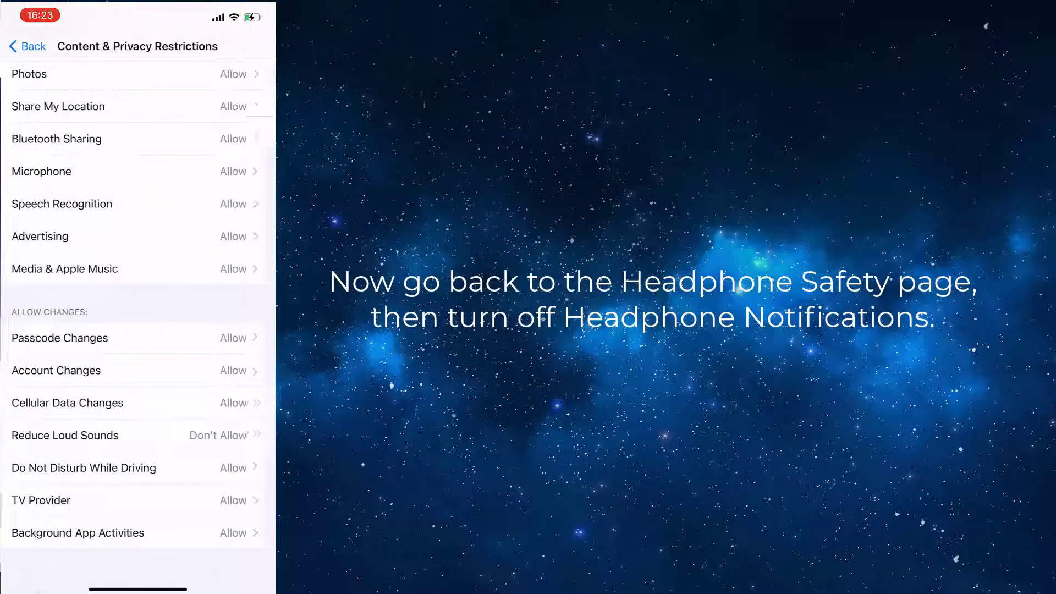
{"action": "left_click", "coordinate": [28, 46]}
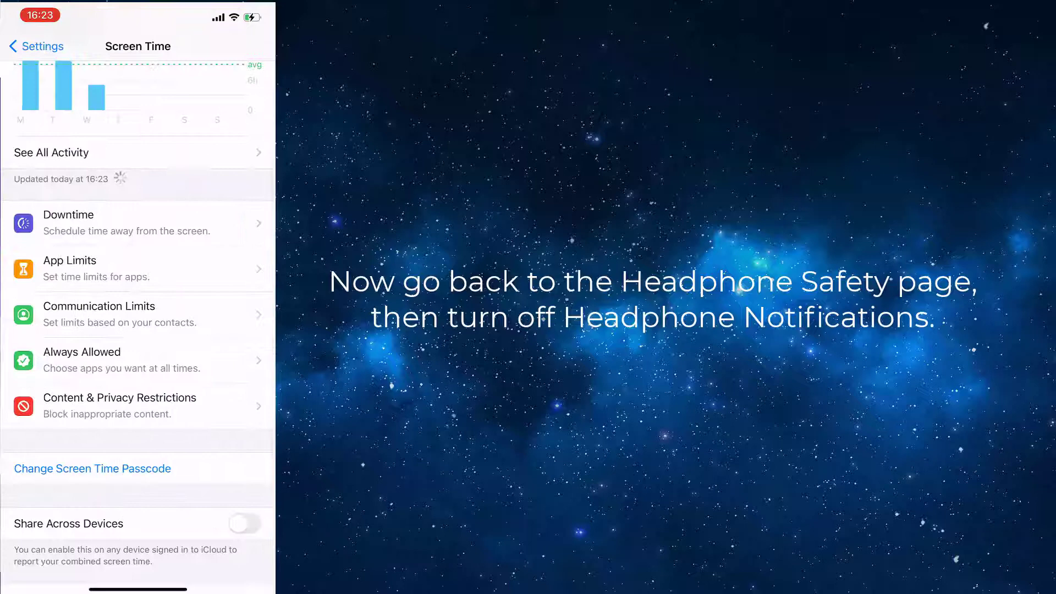